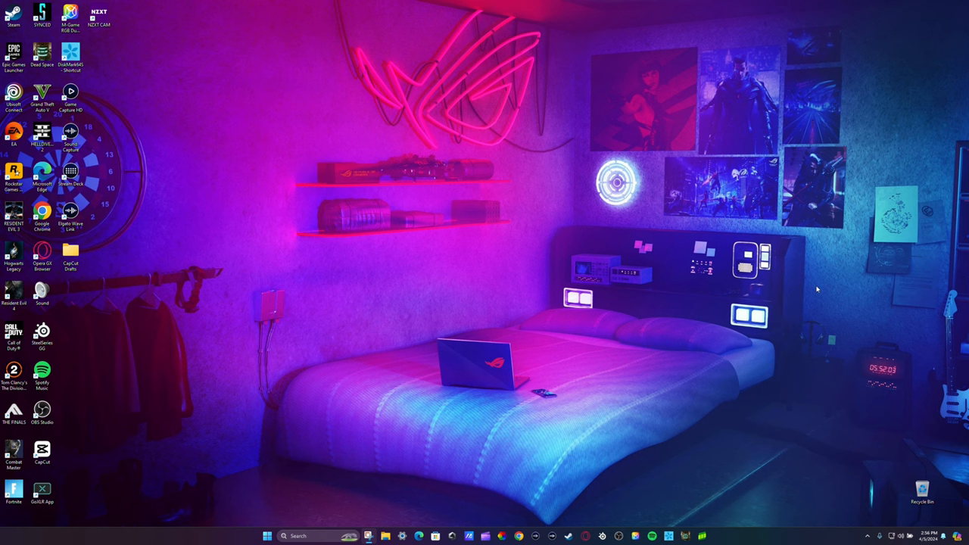
pyautogui.moveTo(626, 302)
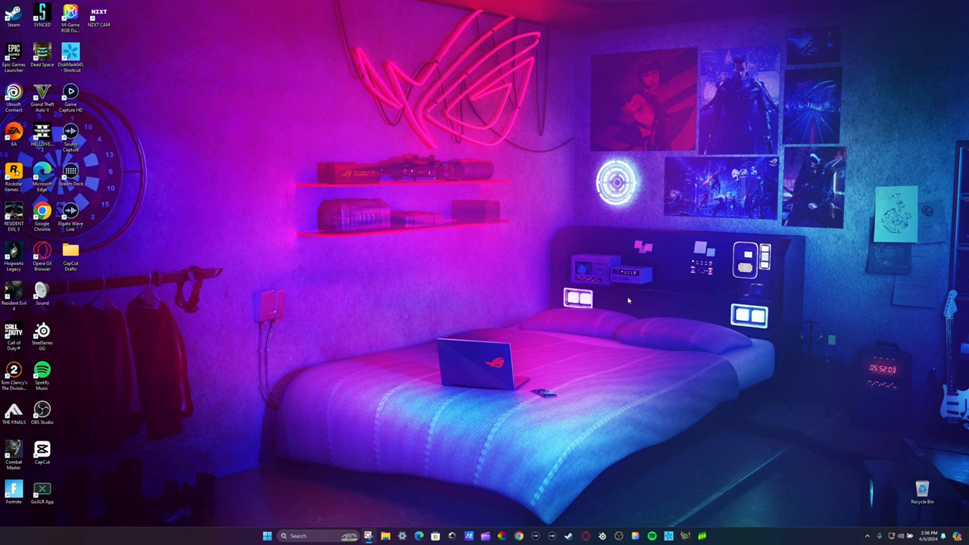
pyautogui.moveTo(635, 307)
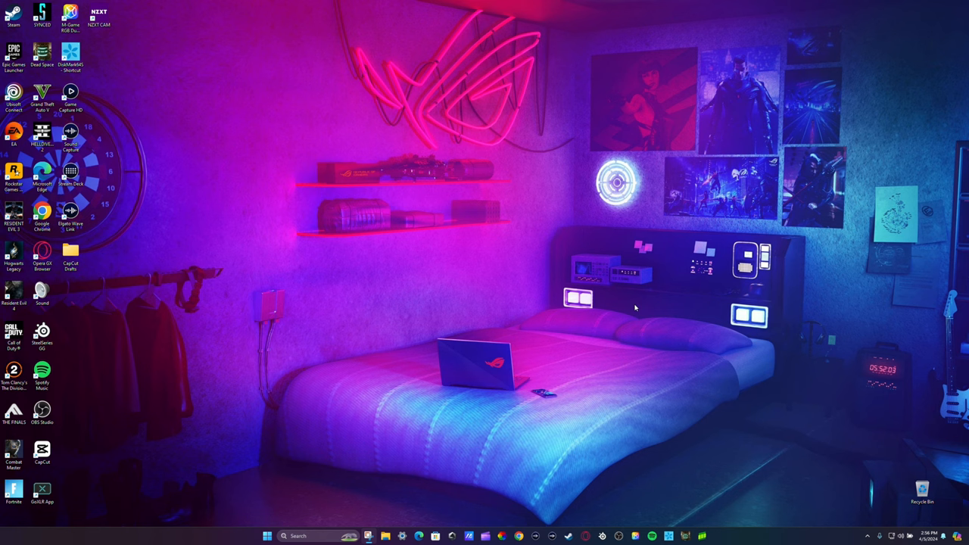
pyautogui.moveTo(499, 513)
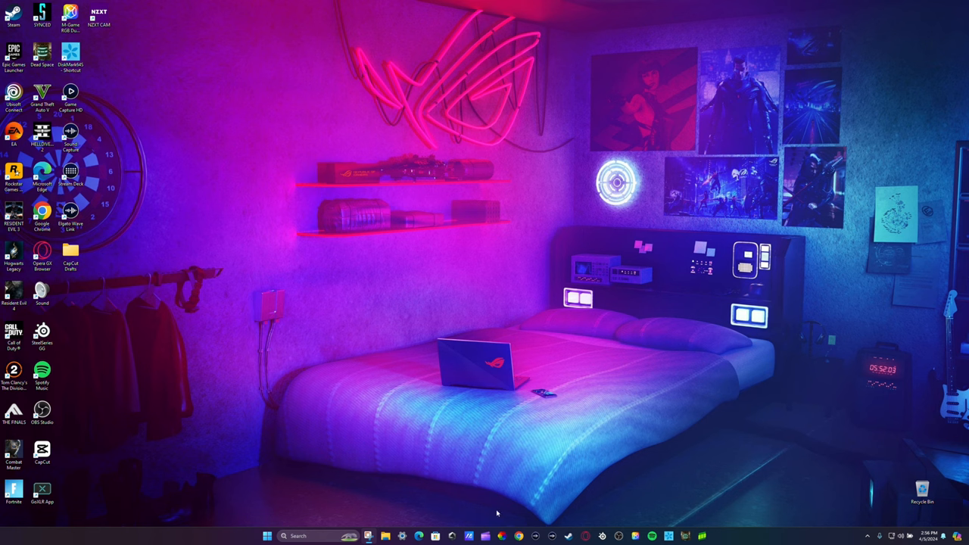
pyautogui.moveTo(585, 499)
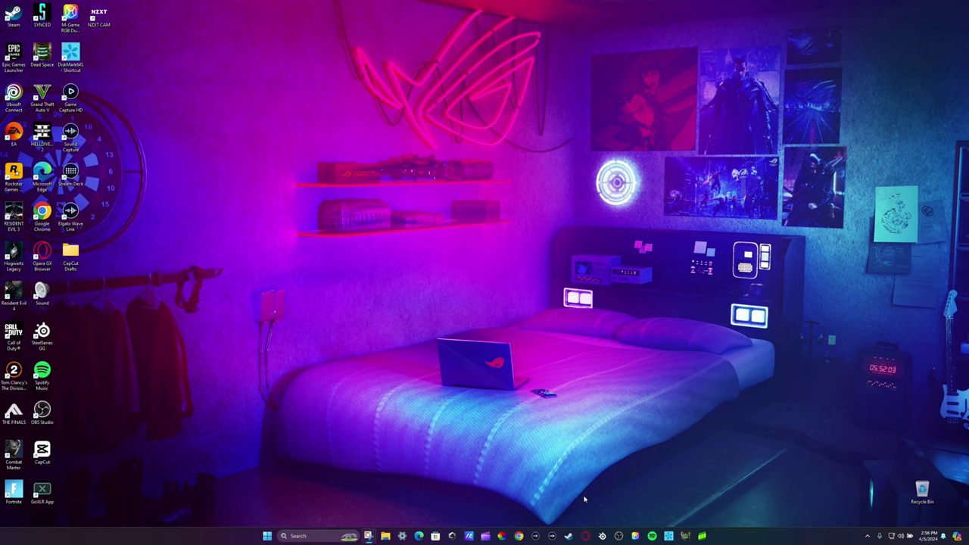
pyautogui.moveTo(614, 522)
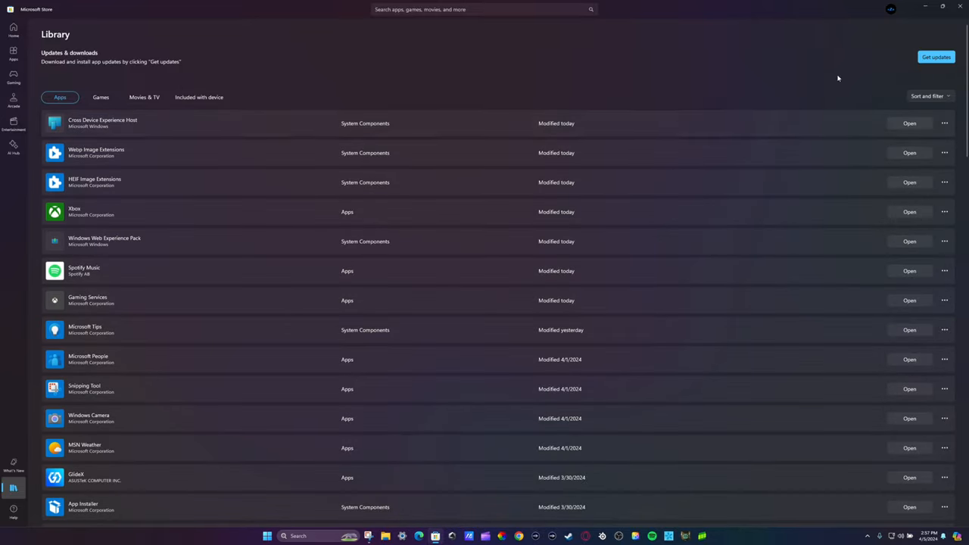
pyautogui.moveTo(935, 107)
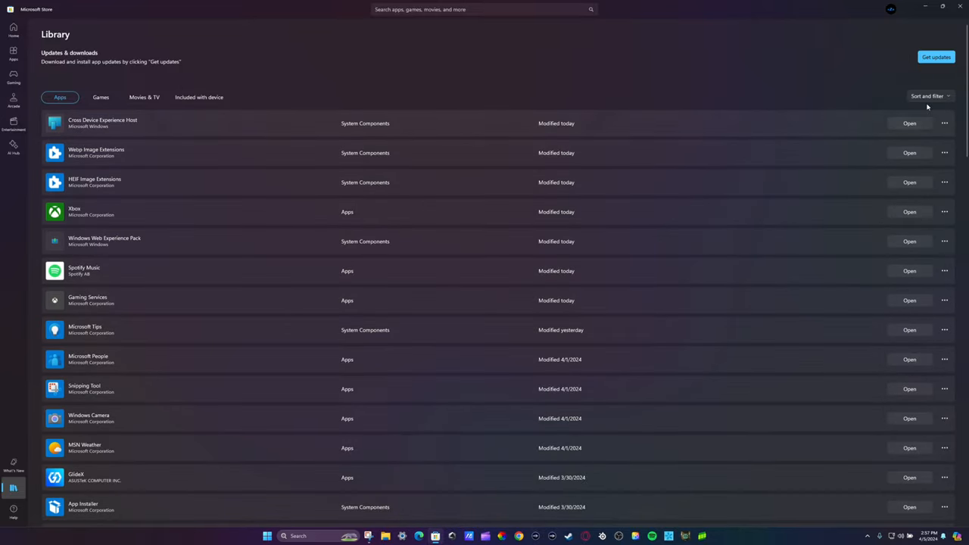
# Step: Run Get updates in the Microsoft Store Library and scroll through the installed apps
pyautogui.click(936, 57)
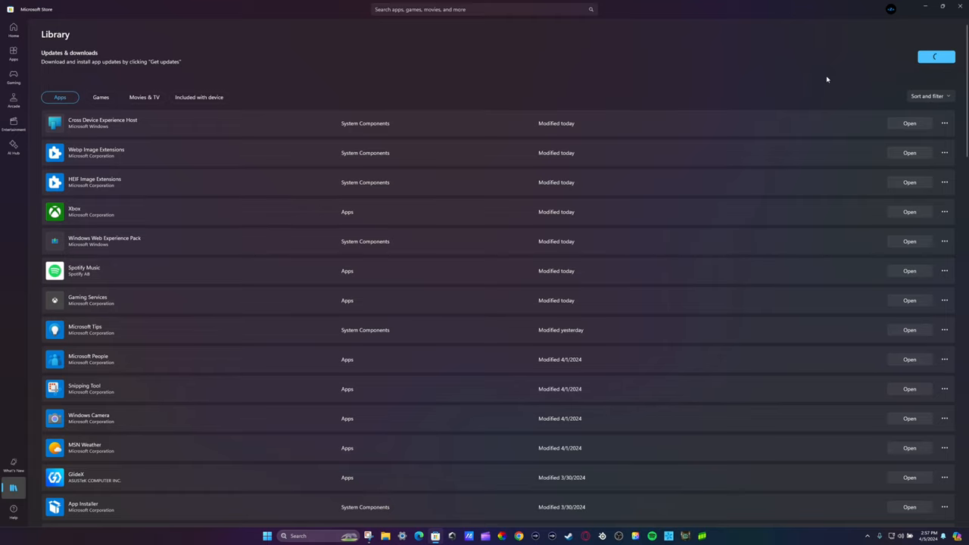
pyautogui.scroll(-3)
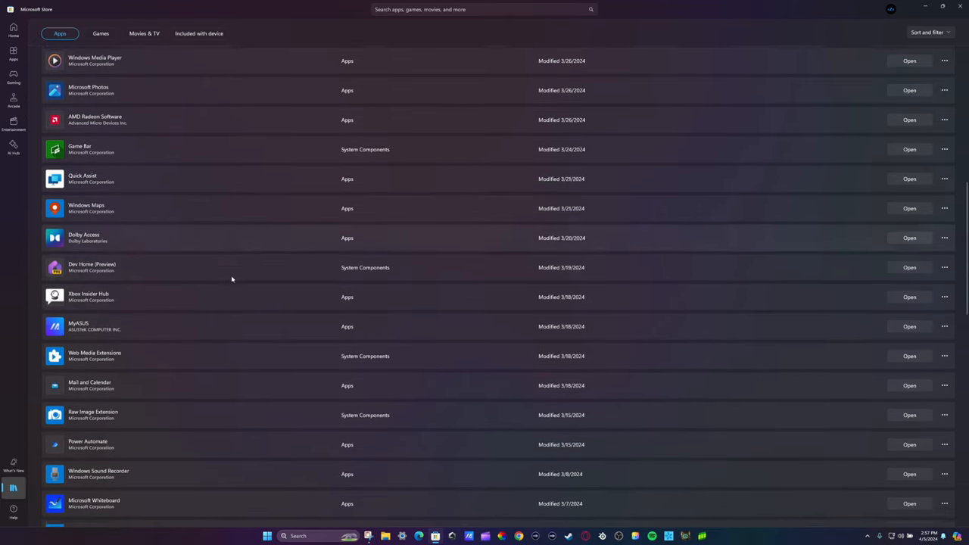
pyautogui.scroll(-3)
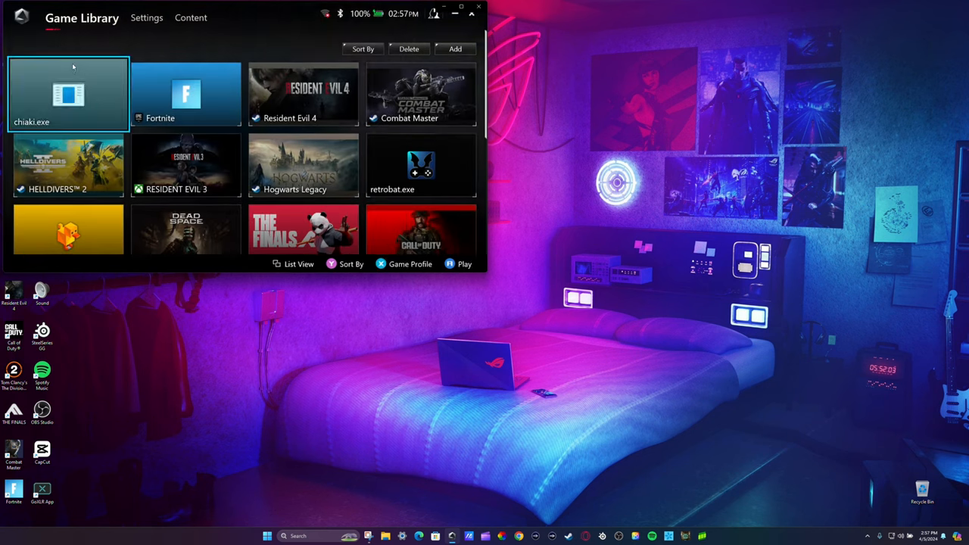
# Step: Start the Armoury Crate app update from Content > Update Center with Update Now
pyautogui.click(191, 18)
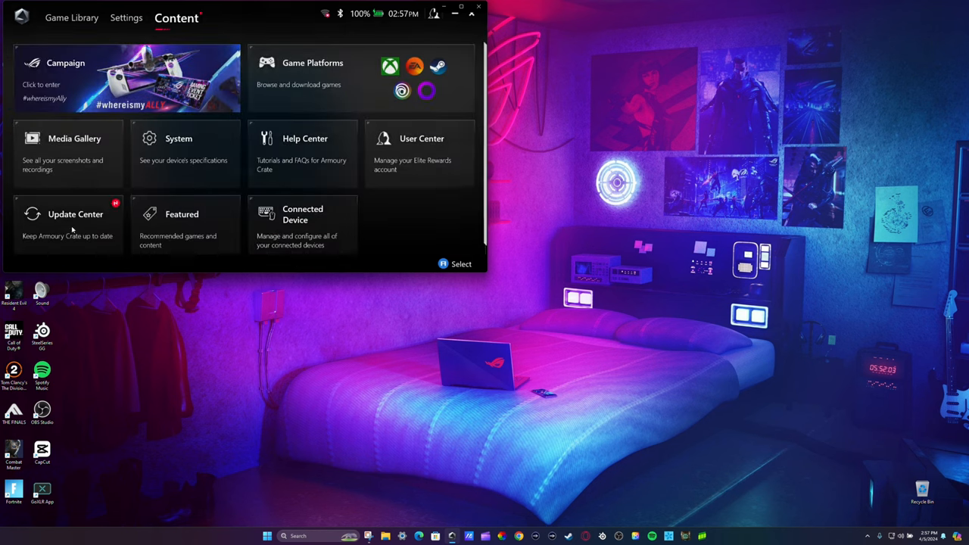
pyautogui.click(68, 224)
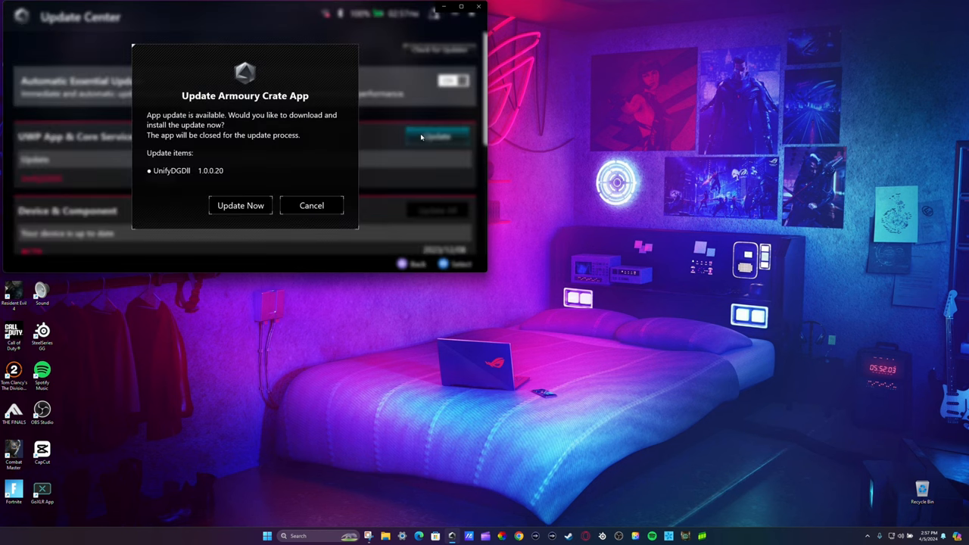
pyautogui.click(310, 205)
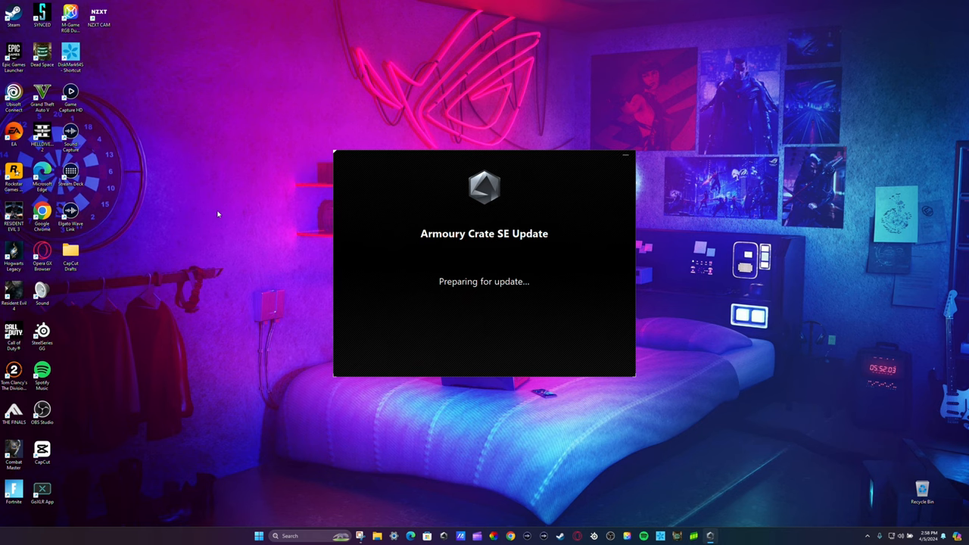
pyautogui.moveTo(514, 536)
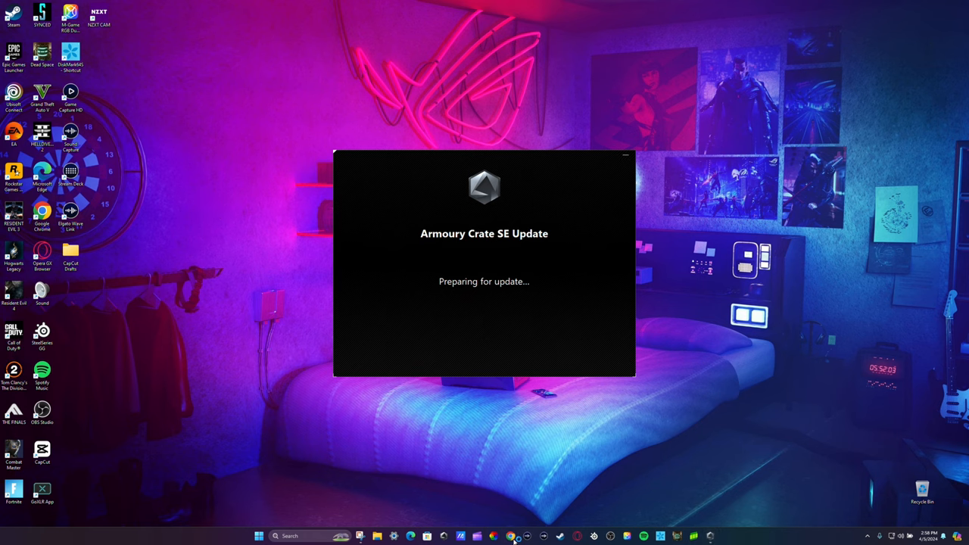
# Step: Search Google in Chrome for 'rog ally' and open the ASUS ROG Ally (2023) product page
pyautogui.click(513, 536)
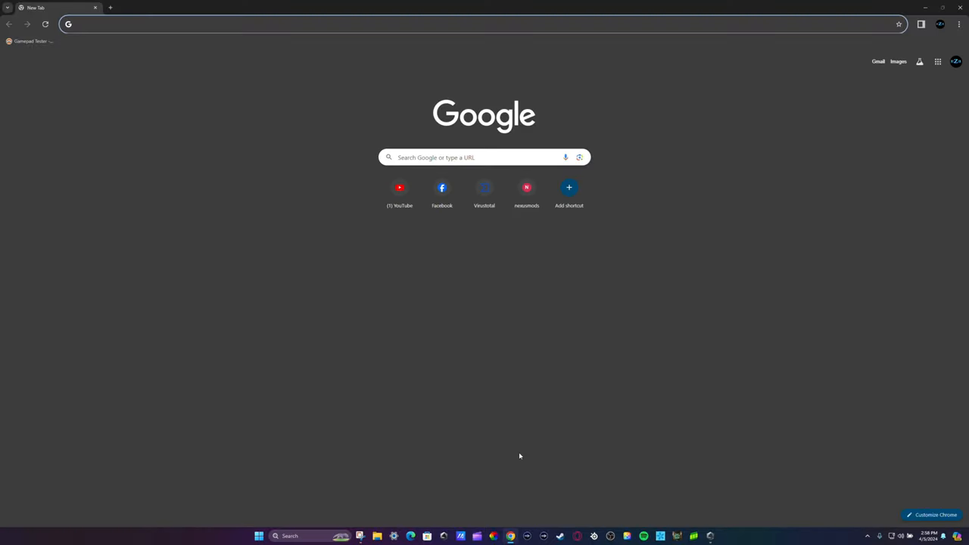
pyautogui.click(469, 156)
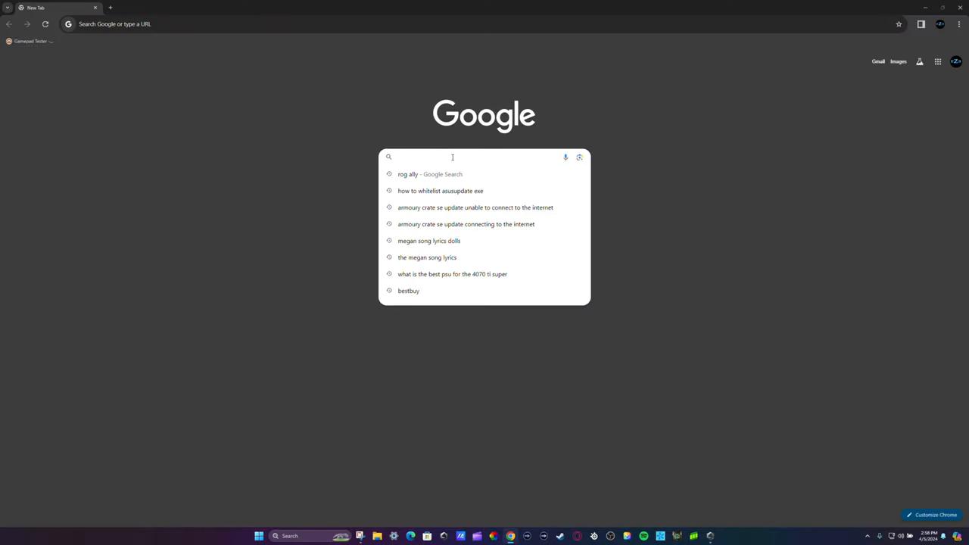
pyautogui.write('roga')
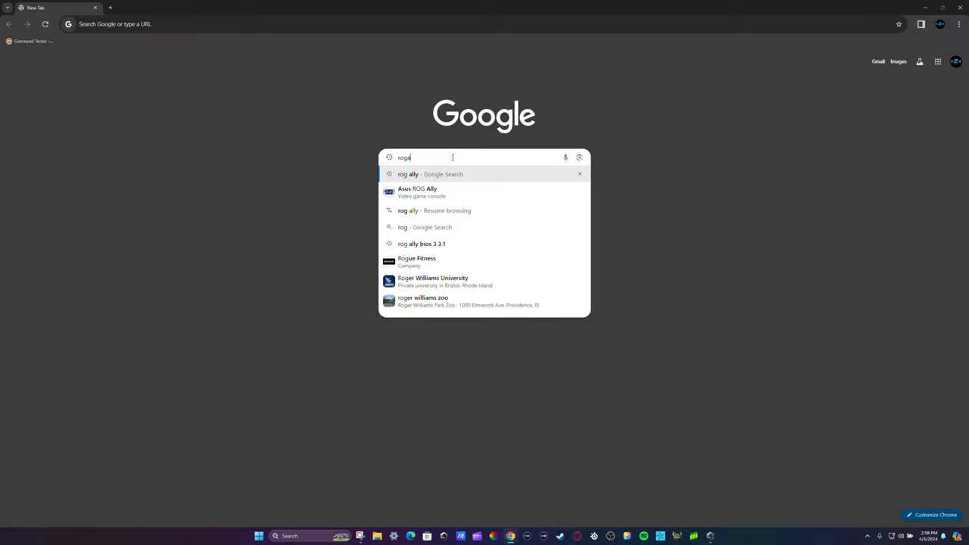
pyautogui.press('Backspace')
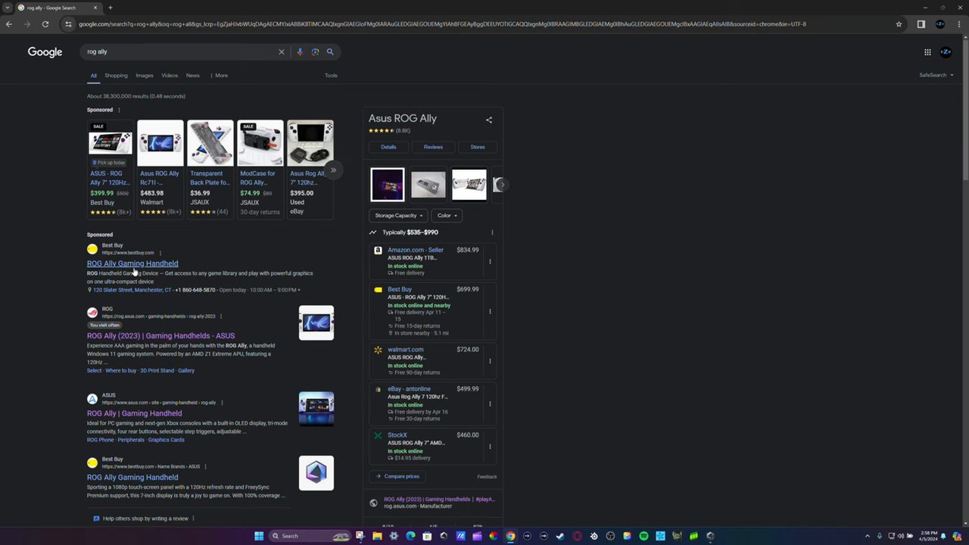
pyautogui.scroll(-3)
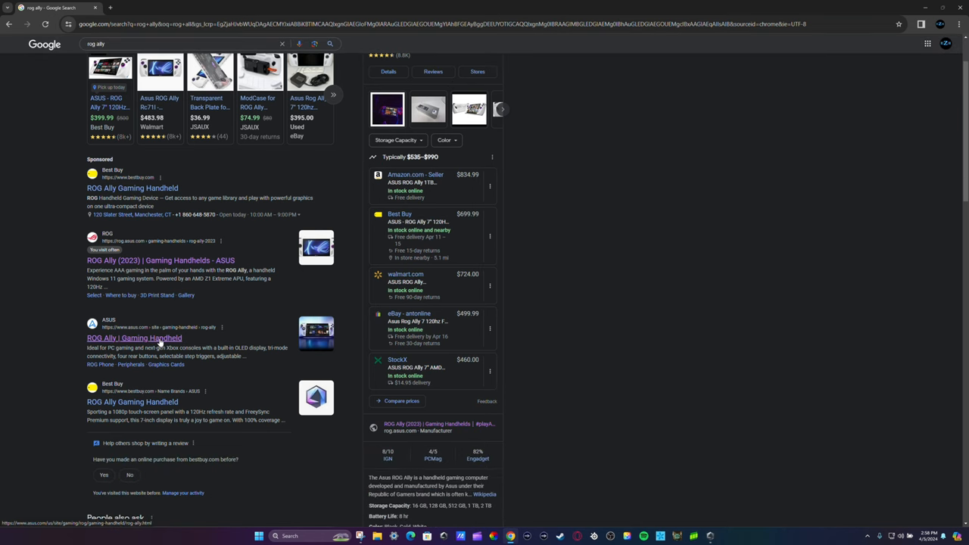
pyautogui.click(133, 338)
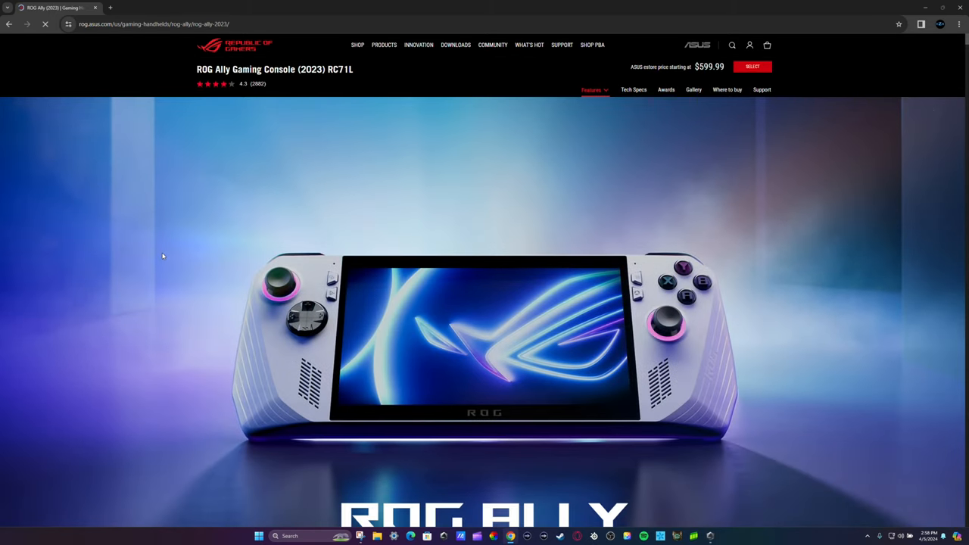
pyautogui.click(455, 44)
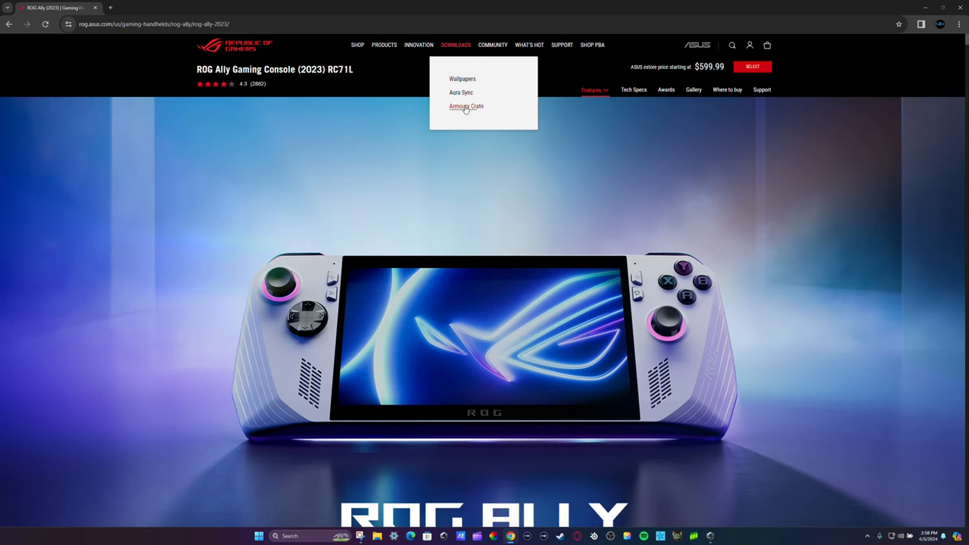
pyautogui.click(465, 106)
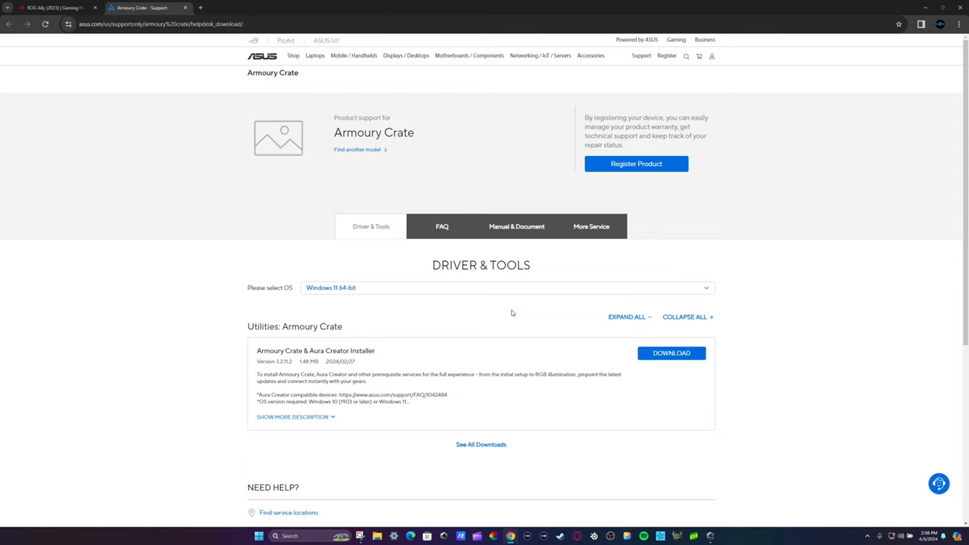
pyautogui.moveTo(396, 330)
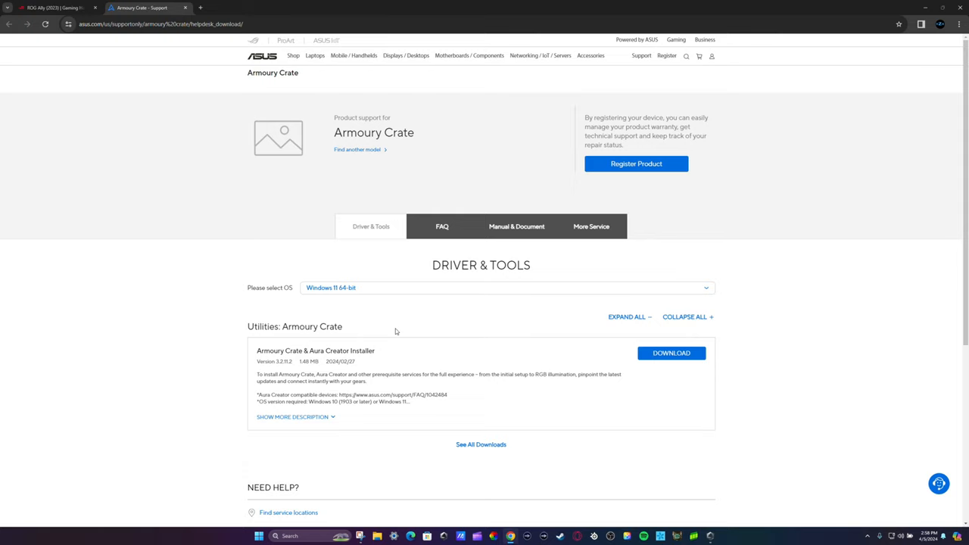
pyautogui.moveTo(398, 298)
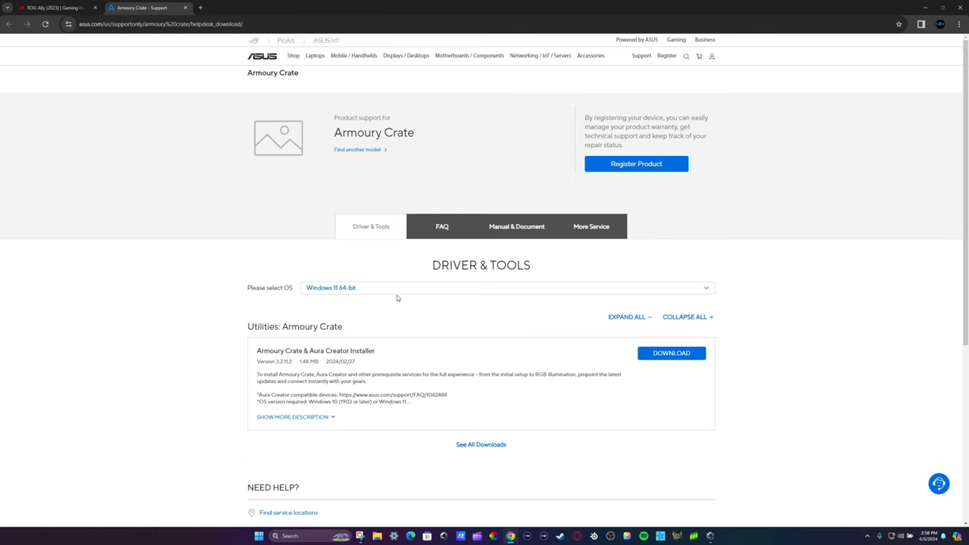
pyautogui.moveTo(389, 280)
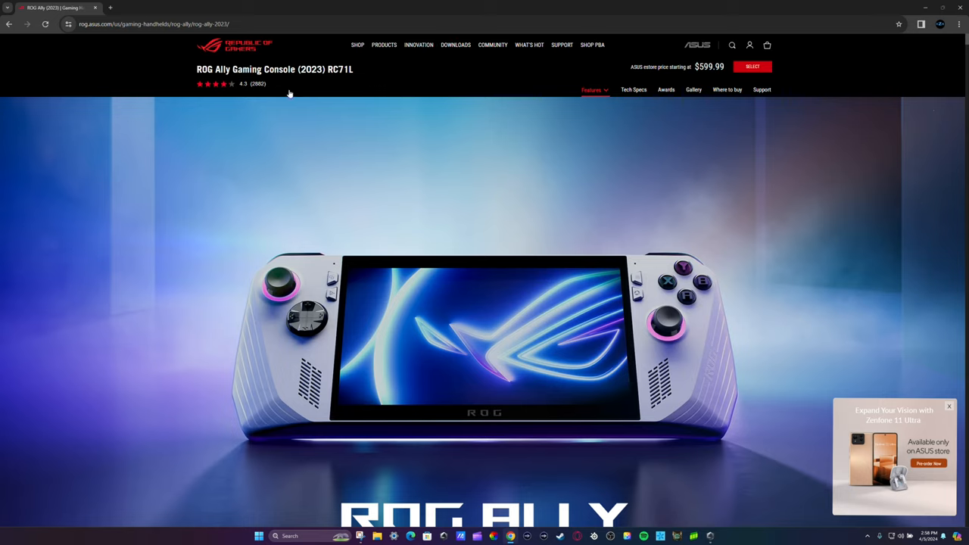
pyautogui.moveTo(313, 130)
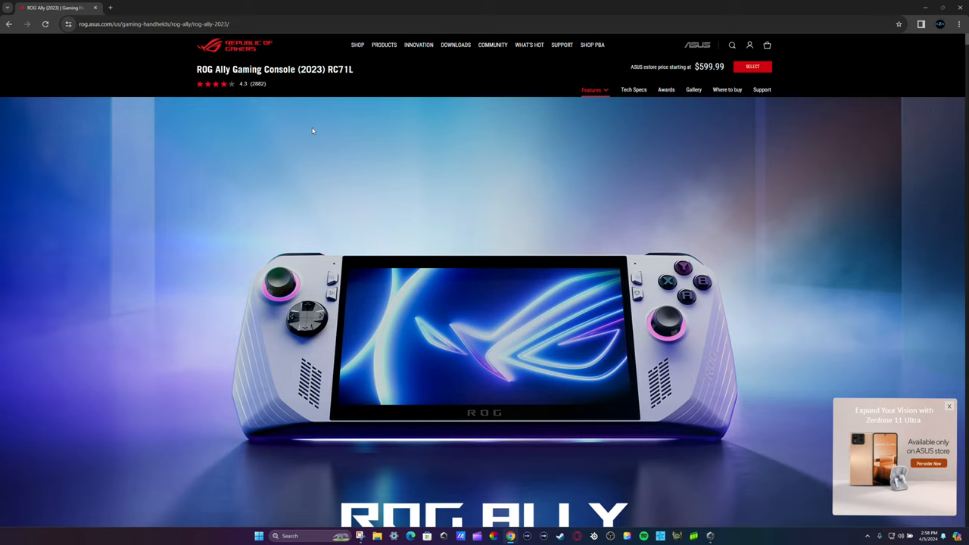
pyautogui.moveTo(761, 89)
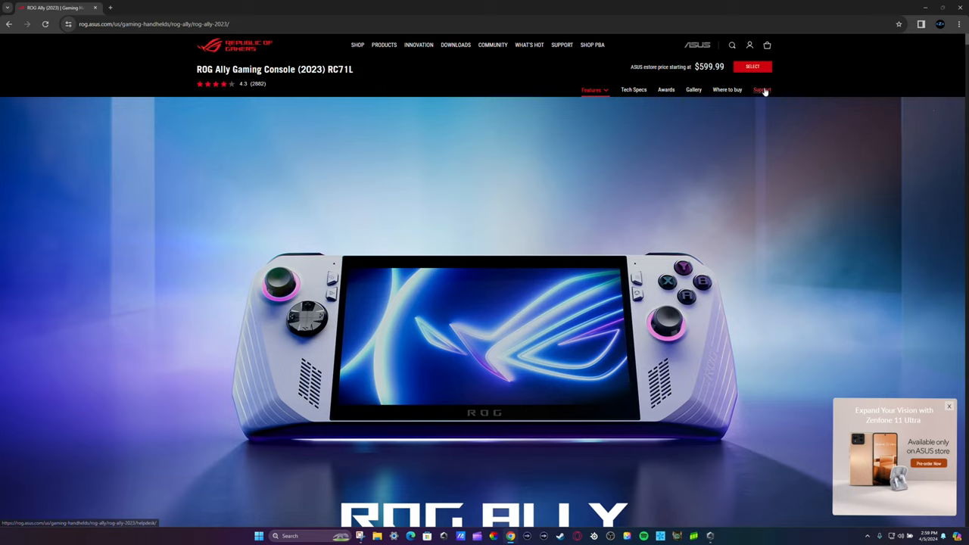
# Step: Open the ROG Ally (2023) Support page and its Driver & Tools tab
pyautogui.click(760, 90)
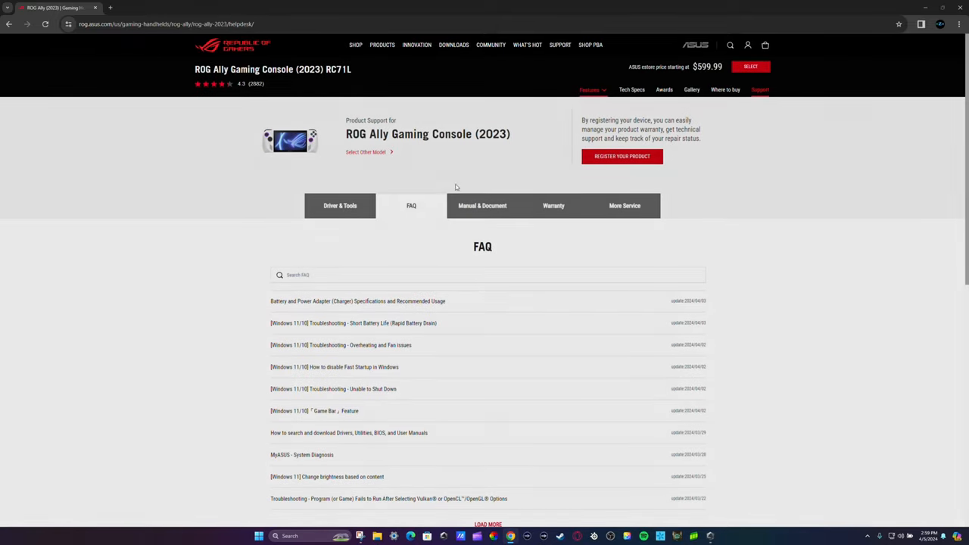
pyautogui.click(340, 205)
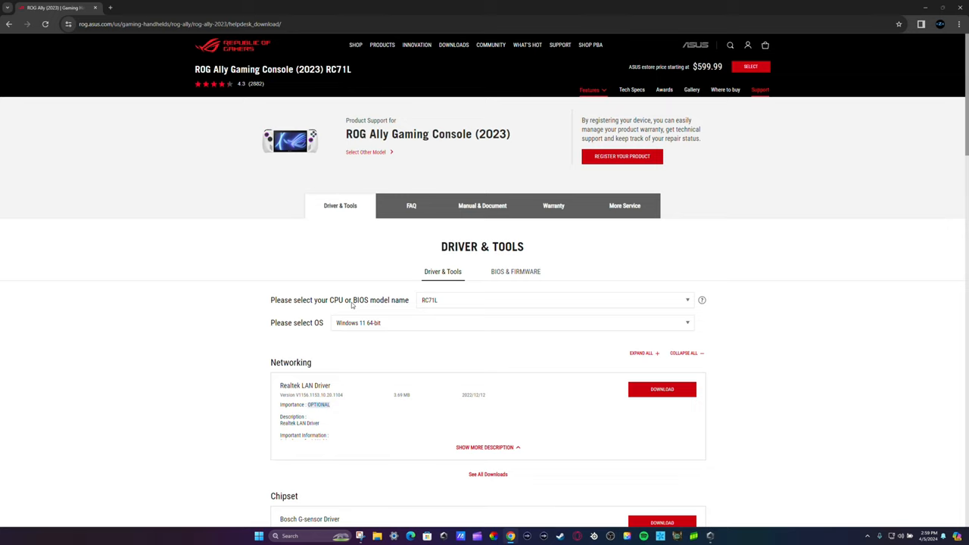
# Step: Confirm model RC71L and expand all Utilities downloads to find the Armoury Crate SE Installer
pyautogui.click(557, 300)
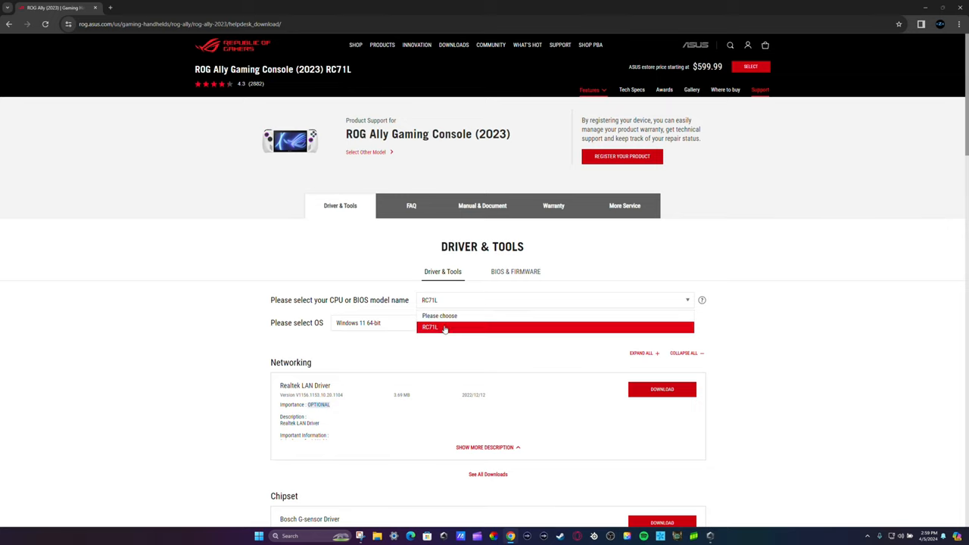
pyautogui.scroll(-3)
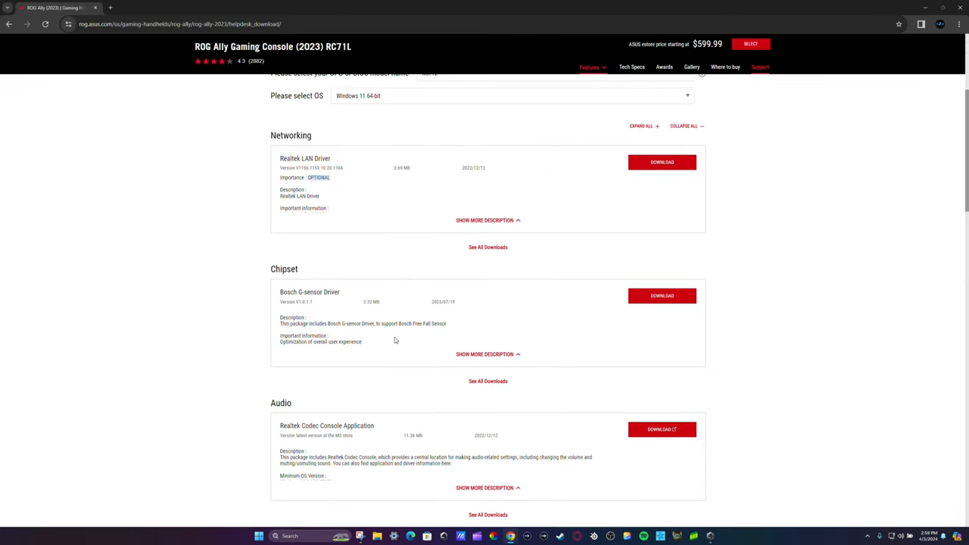
pyautogui.scroll(-3)
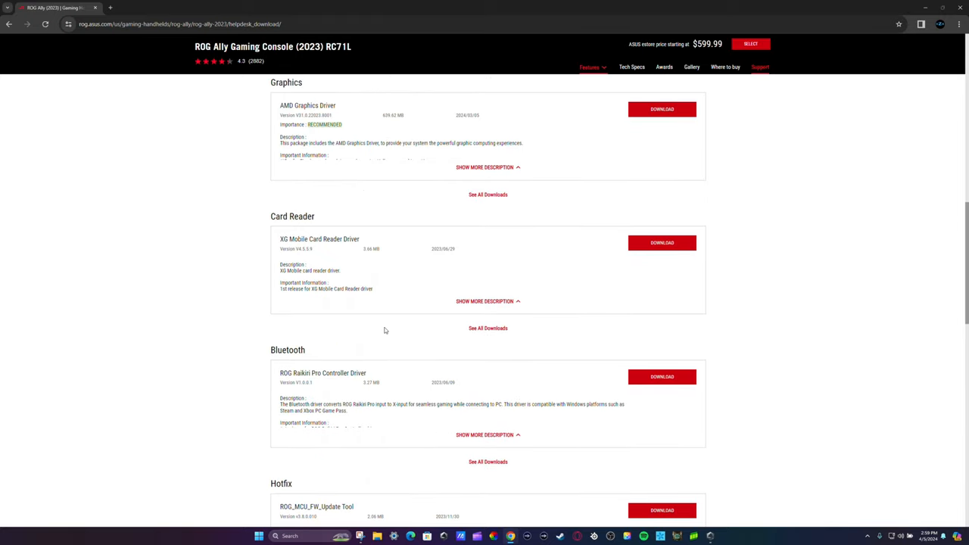
pyautogui.scroll(-3)
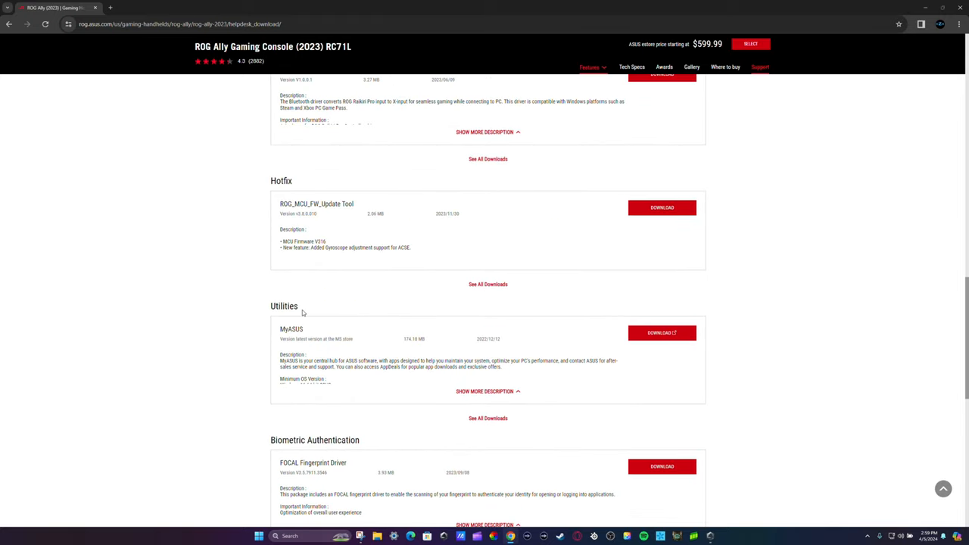
pyautogui.scroll(-3)
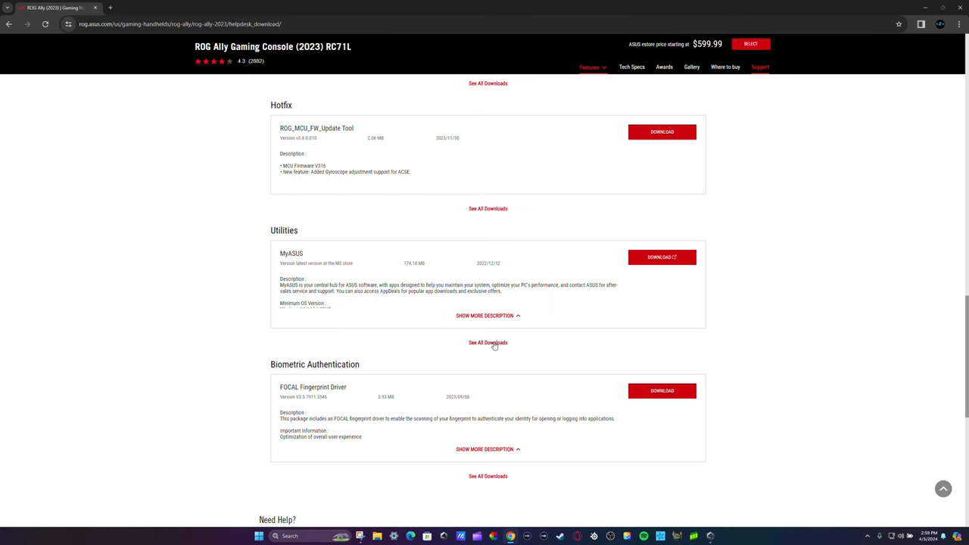
pyautogui.click(487, 343)
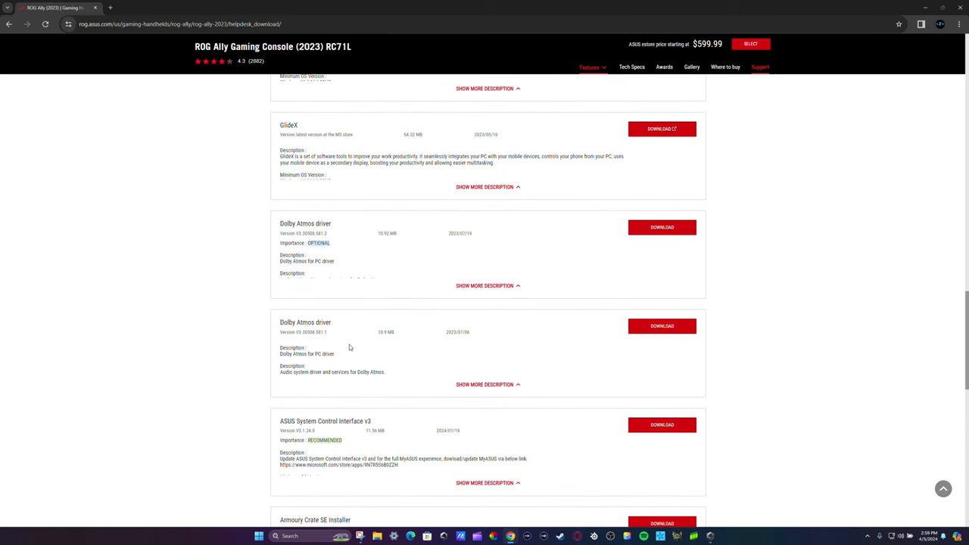
pyautogui.scroll(-3)
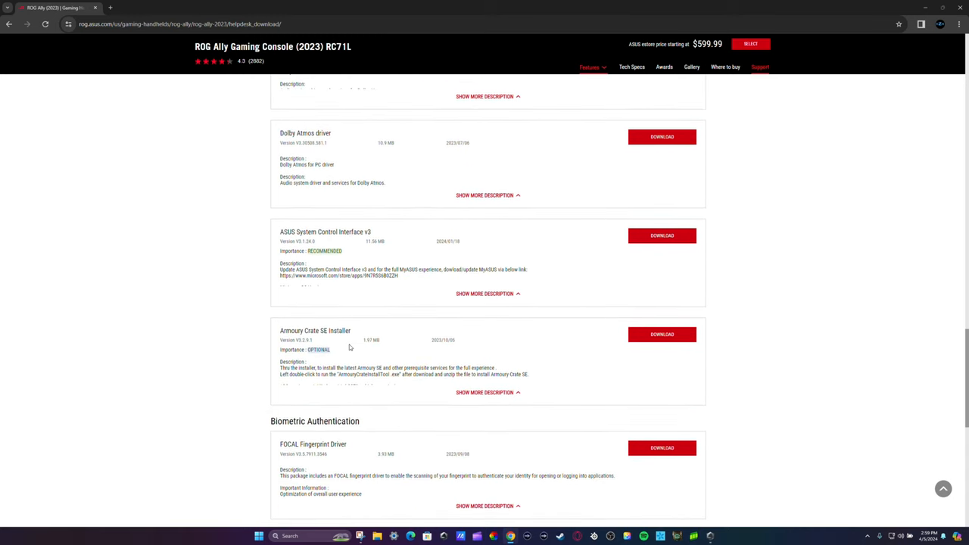
pyautogui.scroll(-3)
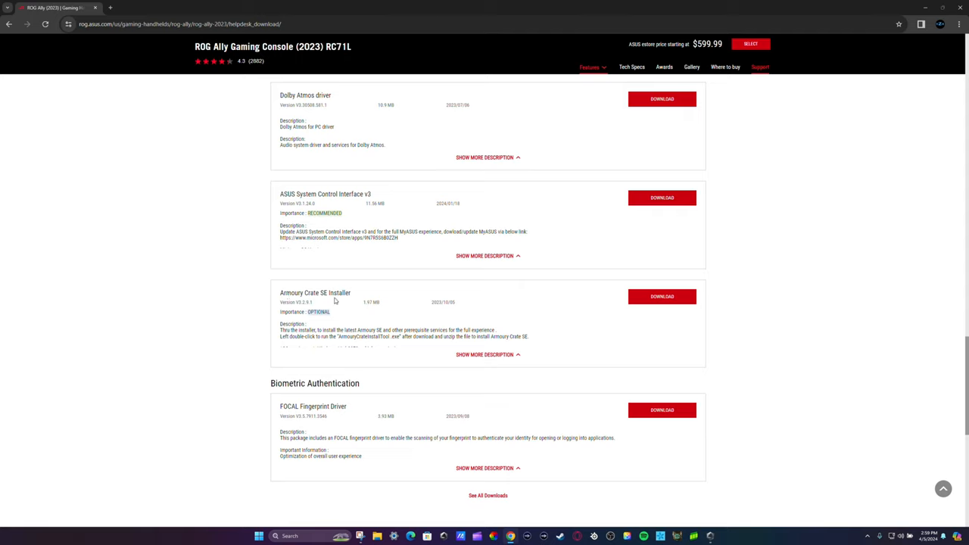
pyautogui.moveTo(449, 314)
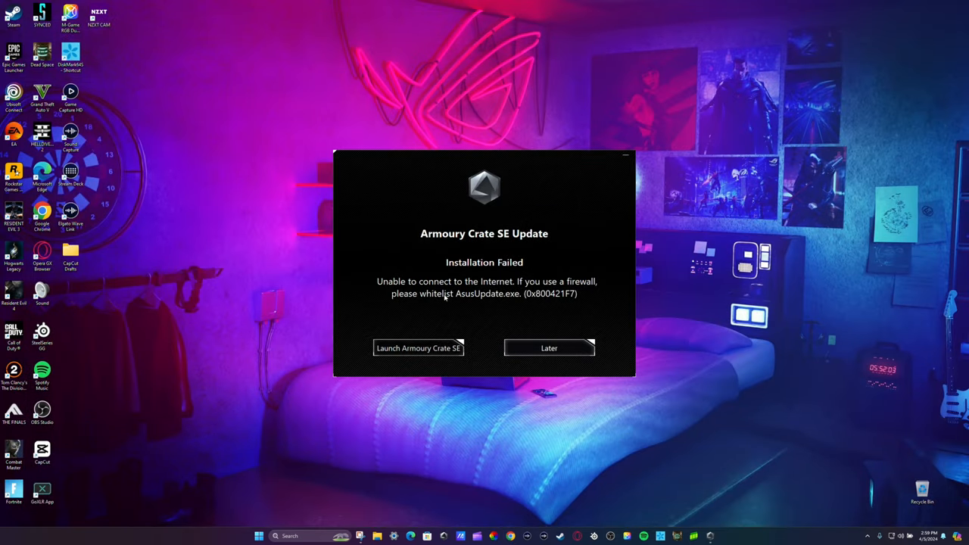
pyautogui.moveTo(436, 310)
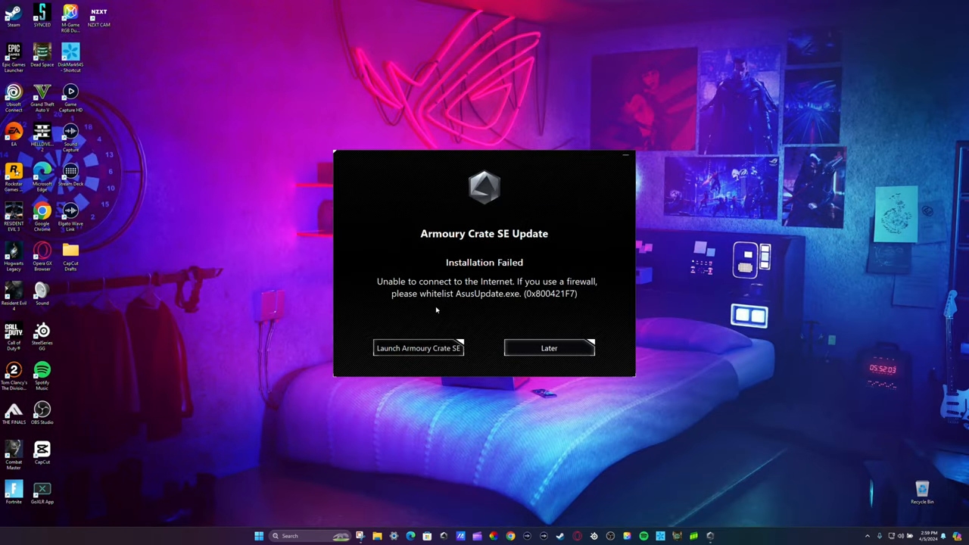